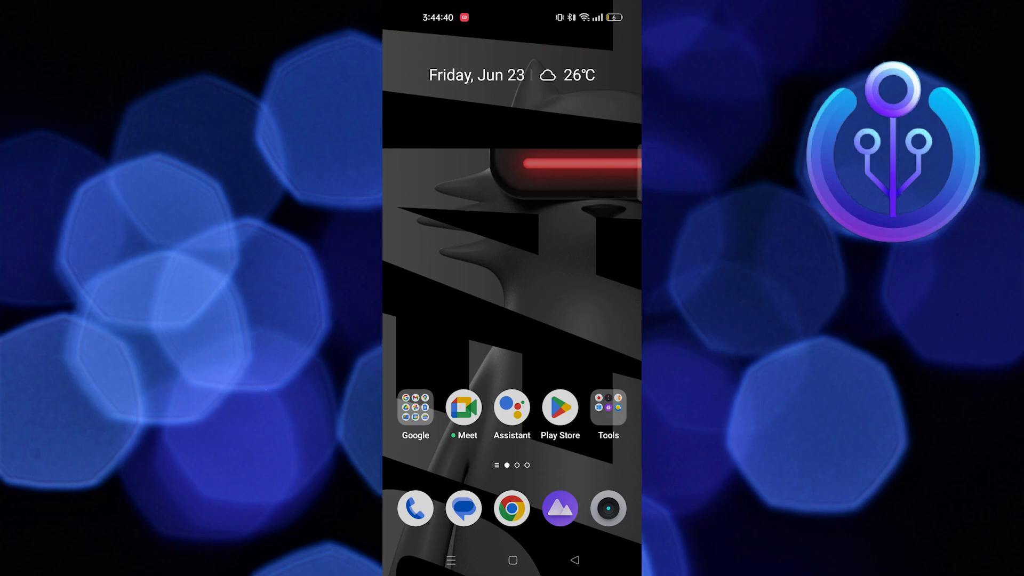
View the signed-in Google account in Play Store, then return to the home screen
{"action": "left_click", "coordinate": [560, 406]}
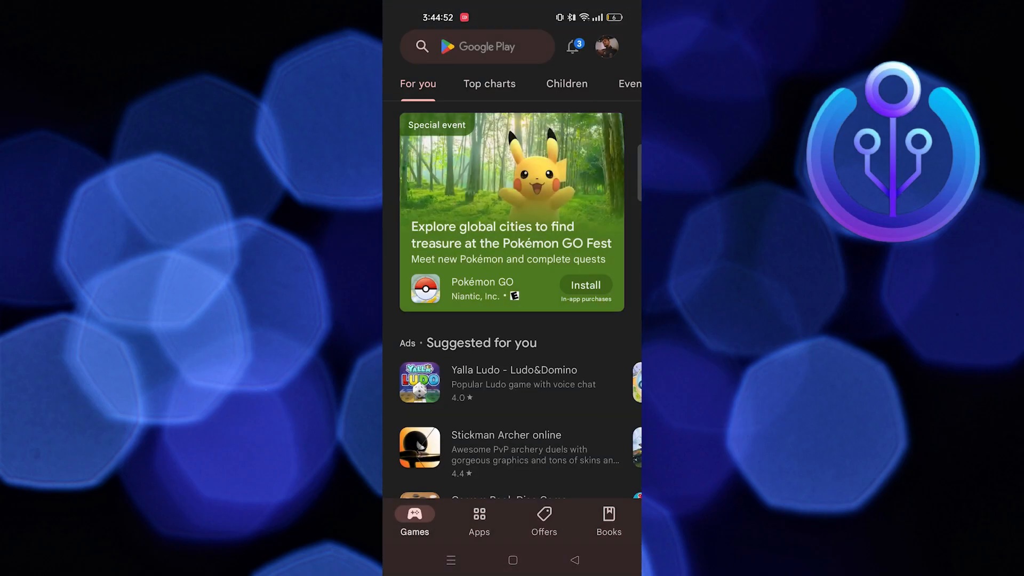
{"action": "left_click", "coordinate": [606, 46]}
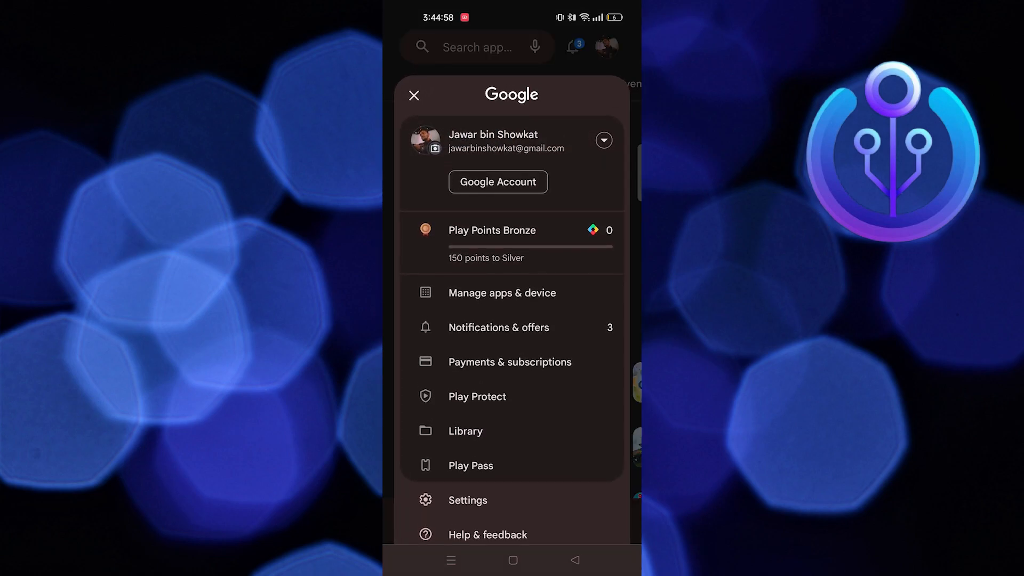
{"action": "left_click", "coordinate": [414, 95]}
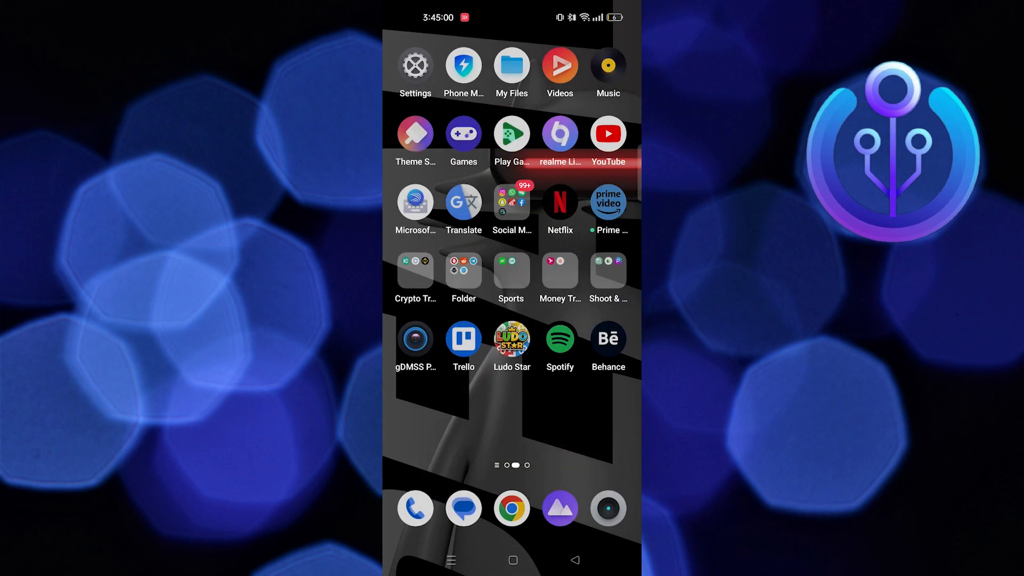
Reach the Play Games Settings page via the three-dot menu
{"action": "left_click", "coordinate": [511, 133]}
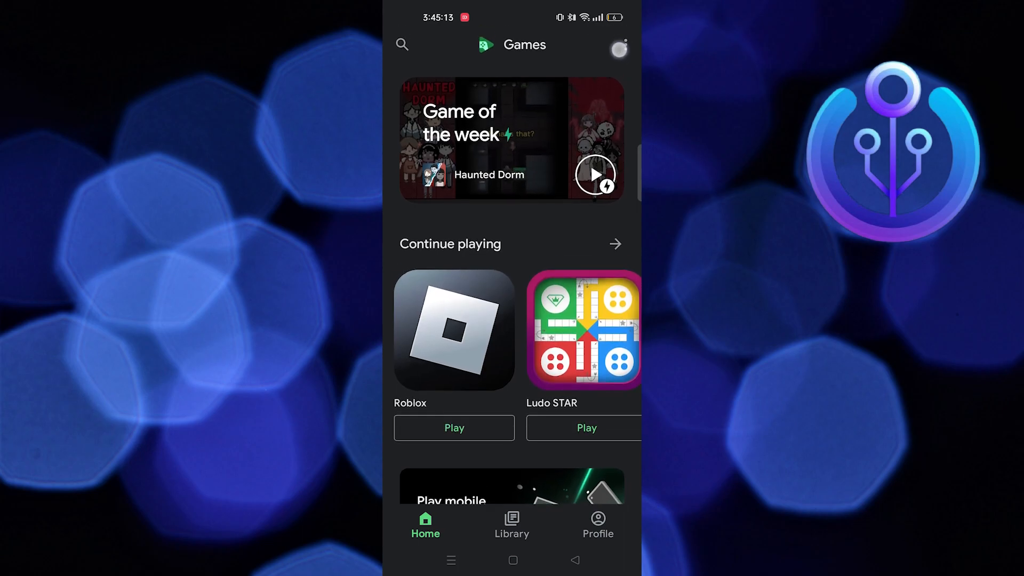
{"action": "left_click", "coordinate": [617, 45]}
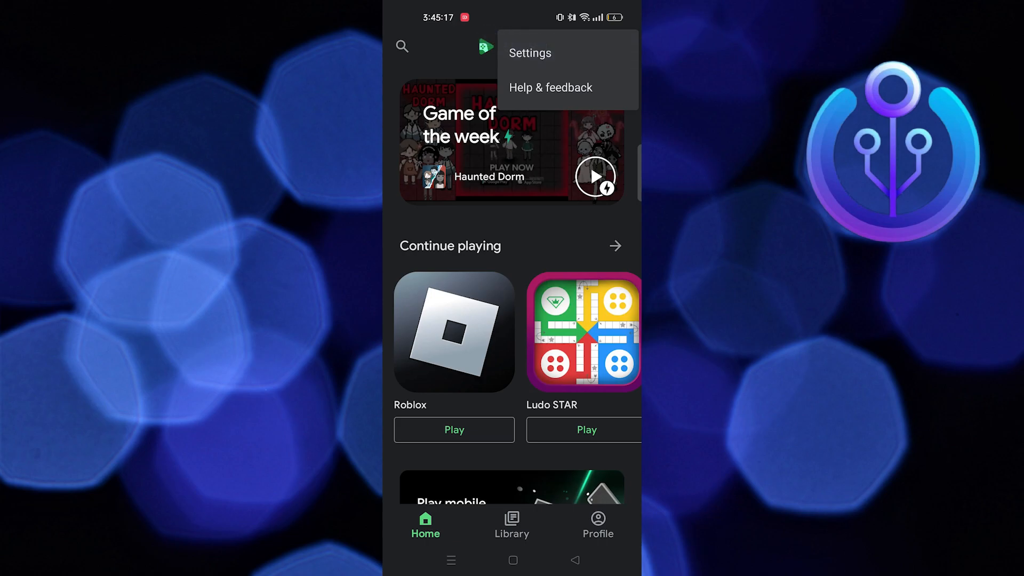
{"action": "left_click", "coordinate": [530, 54]}
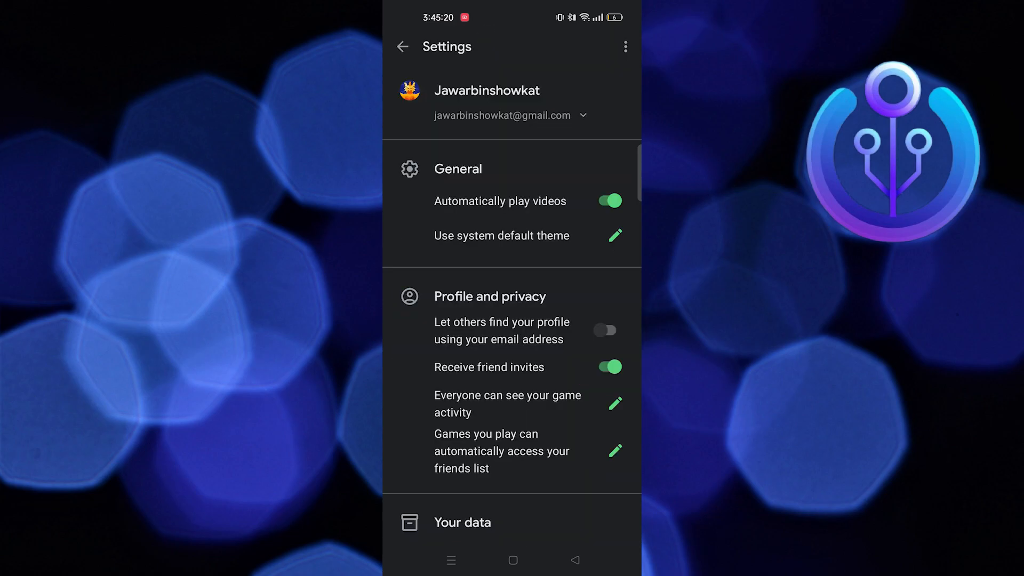
{"action": "scroll", "scroll_direction": "down", "scroll_amount": 3}
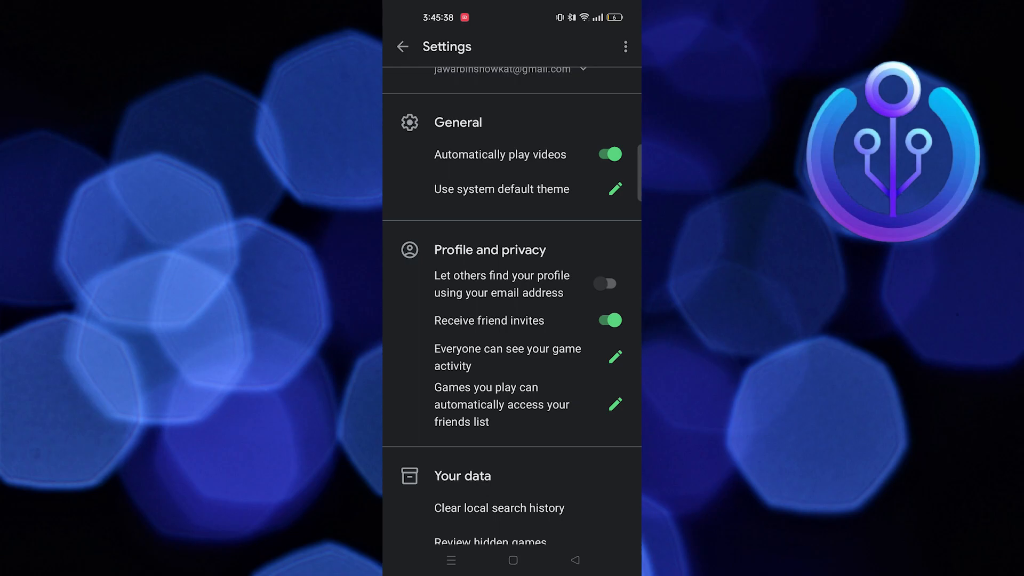
{"action": "scroll", "scroll_direction": "down", "scroll_amount": 3}
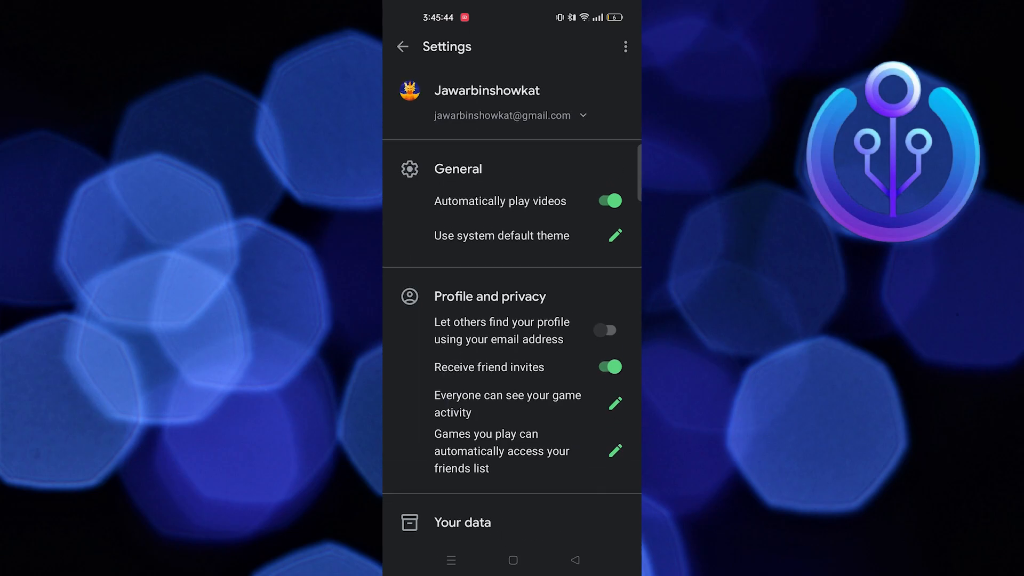